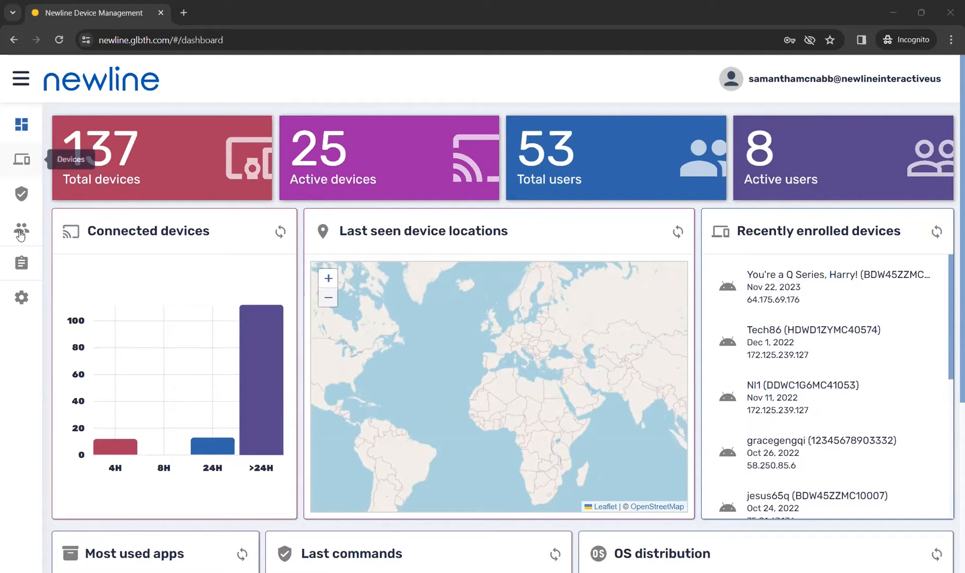
mouse_move(21, 230)
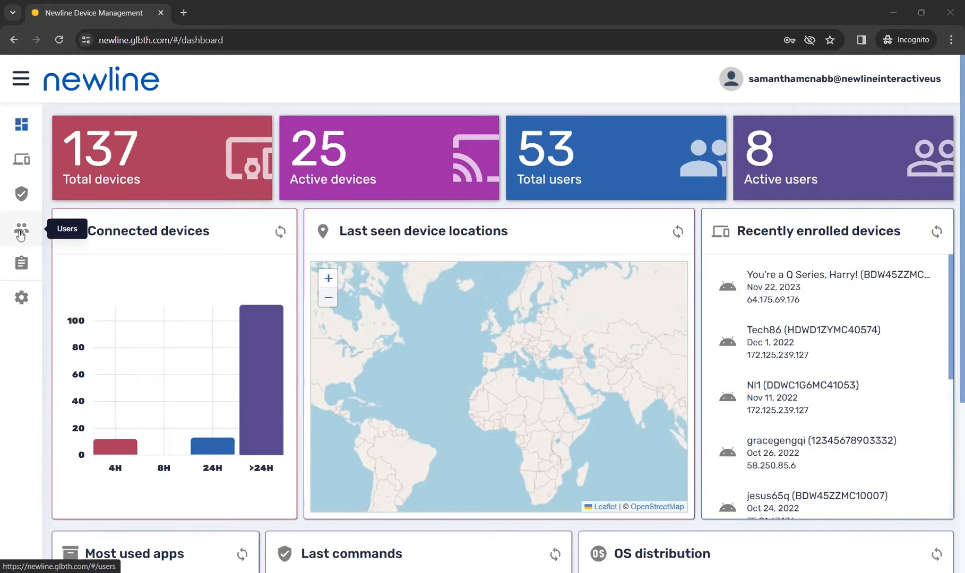
Go to the Users list from the left sidebar
click(21, 229)
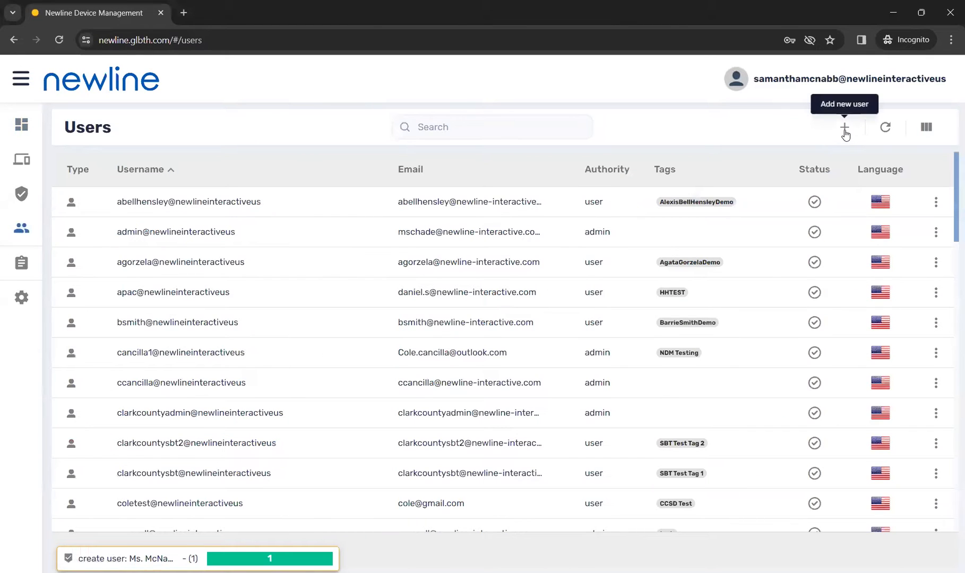
Begin a new user and choose Microsoft account as the account type
click(844, 128)
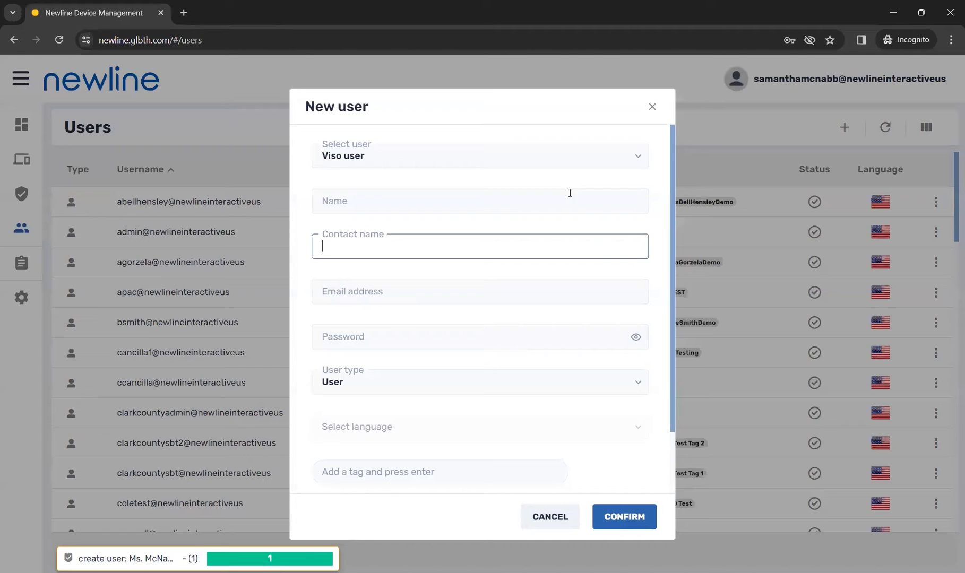
mouse_move(454, 162)
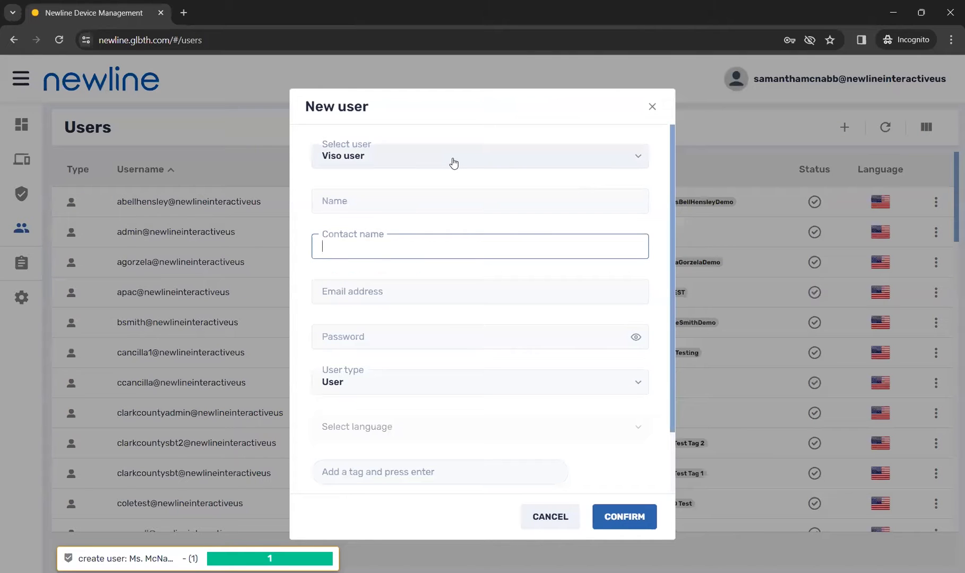
click(480, 155)
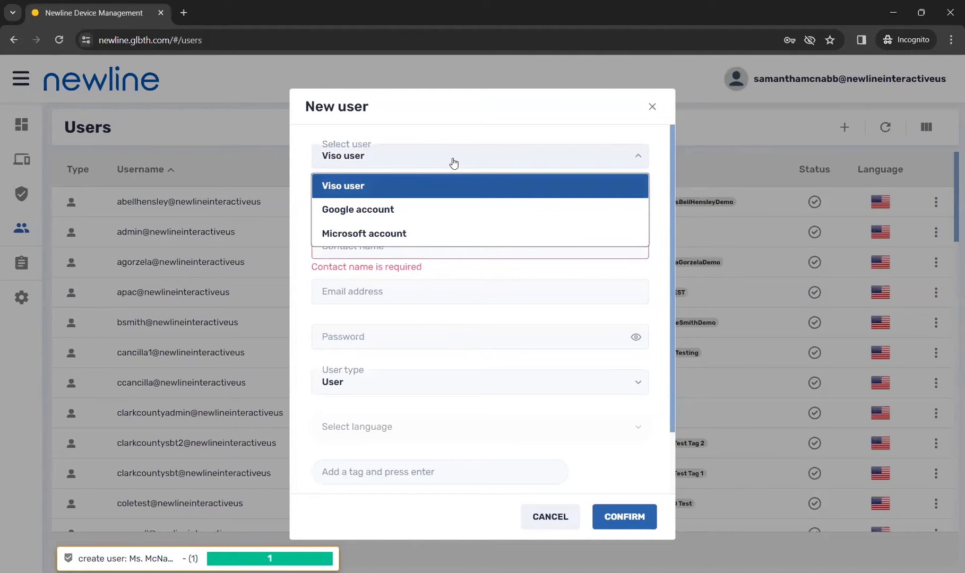
mouse_move(438, 184)
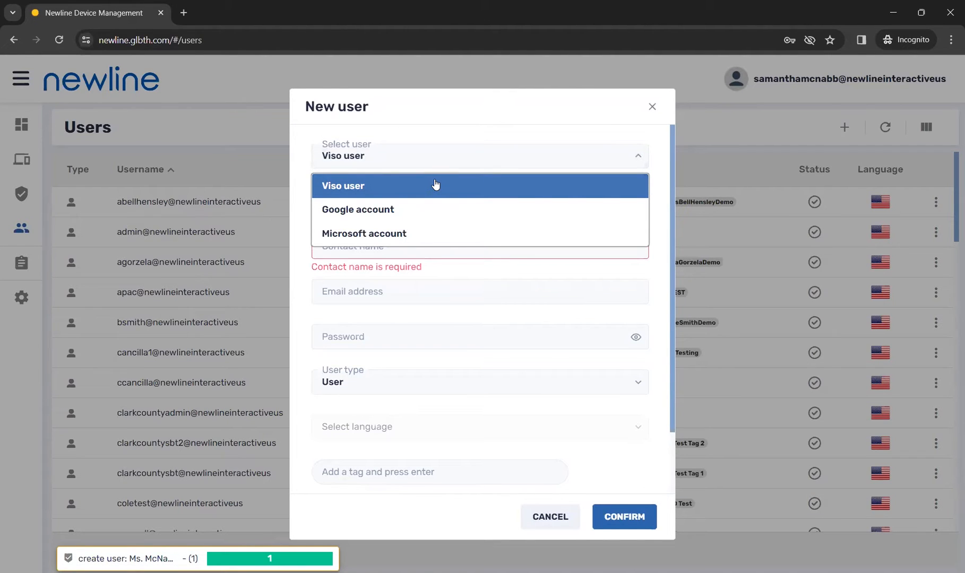
mouse_move(418, 239)
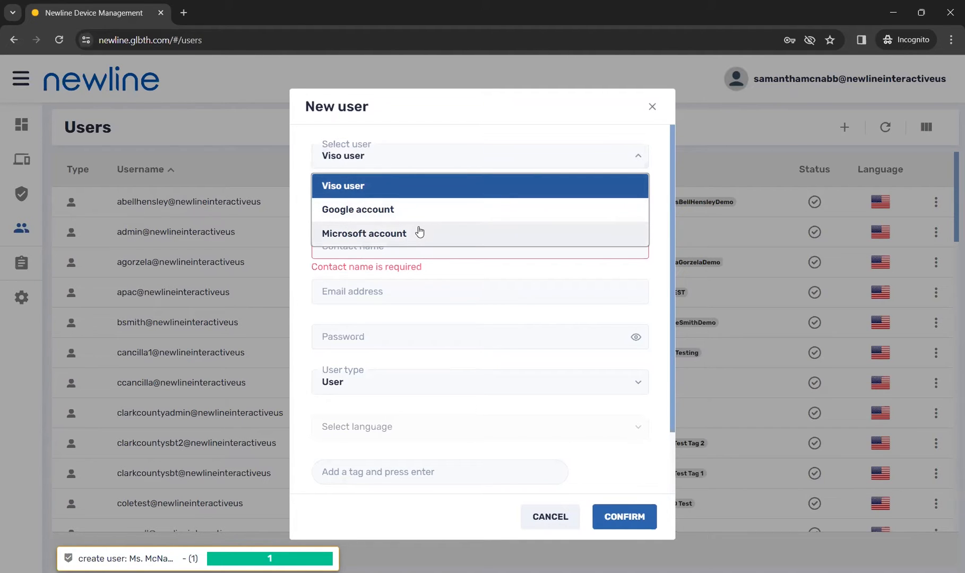
click(365, 233)
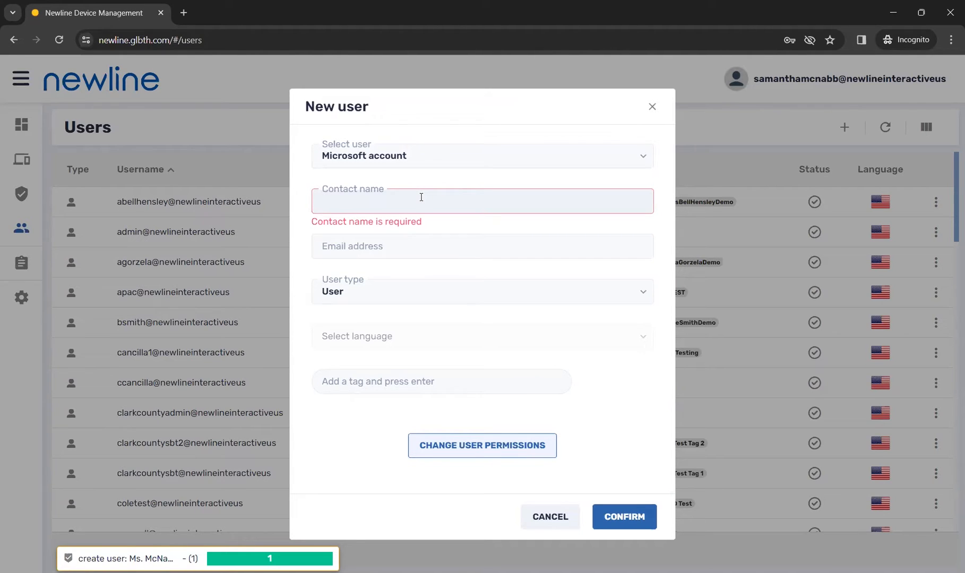
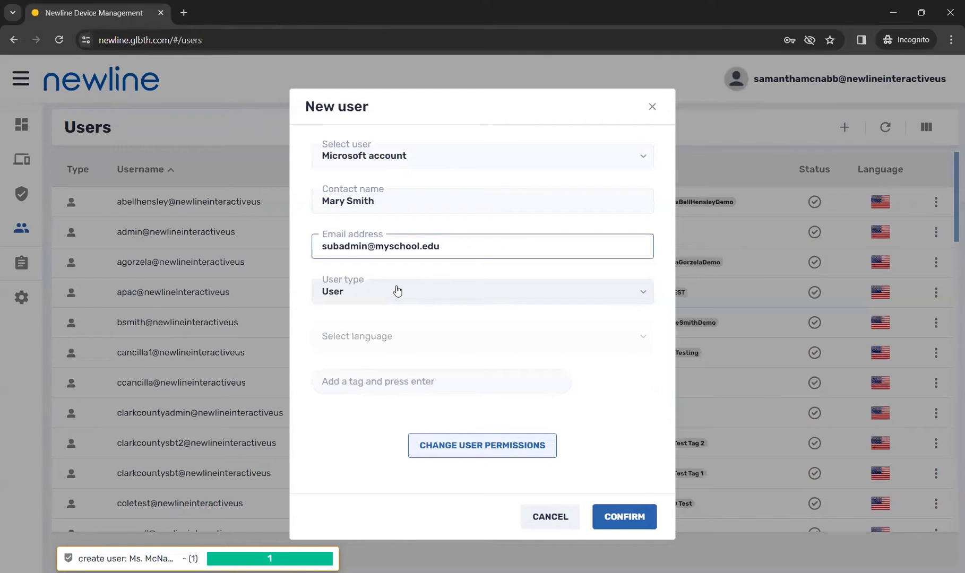
Set the new user's type to Admin, keeping English (US) as language
click(440, 247)
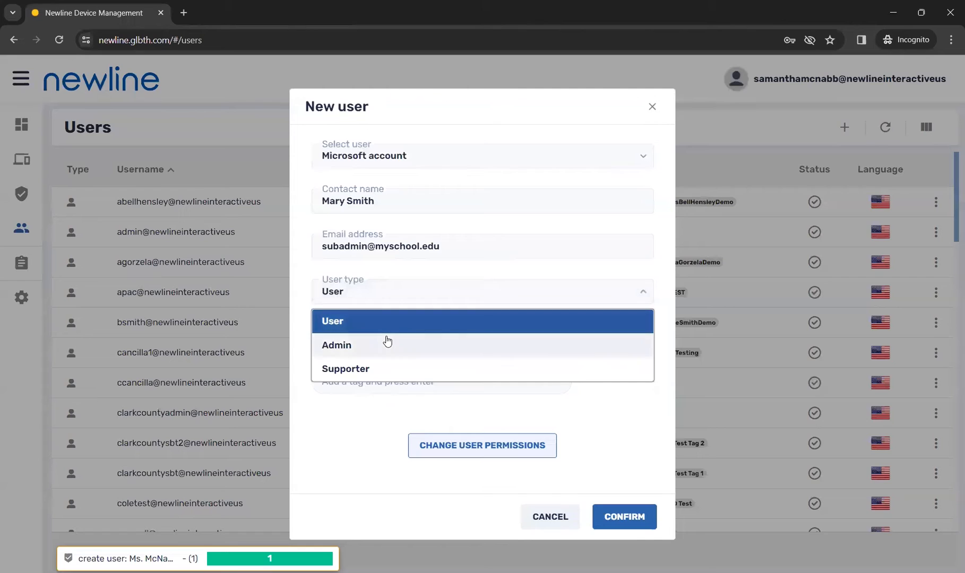
click(337, 346)
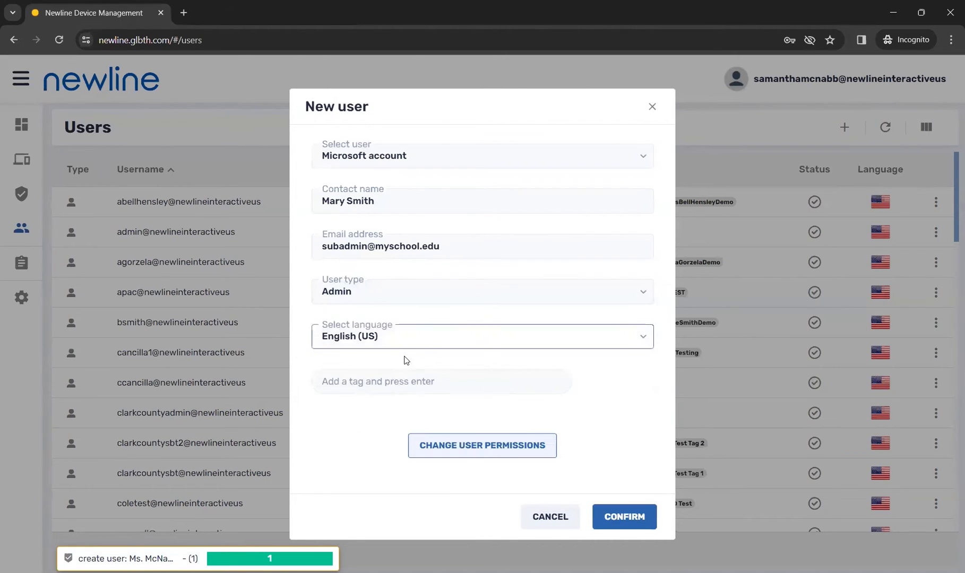
mouse_move(433, 342)
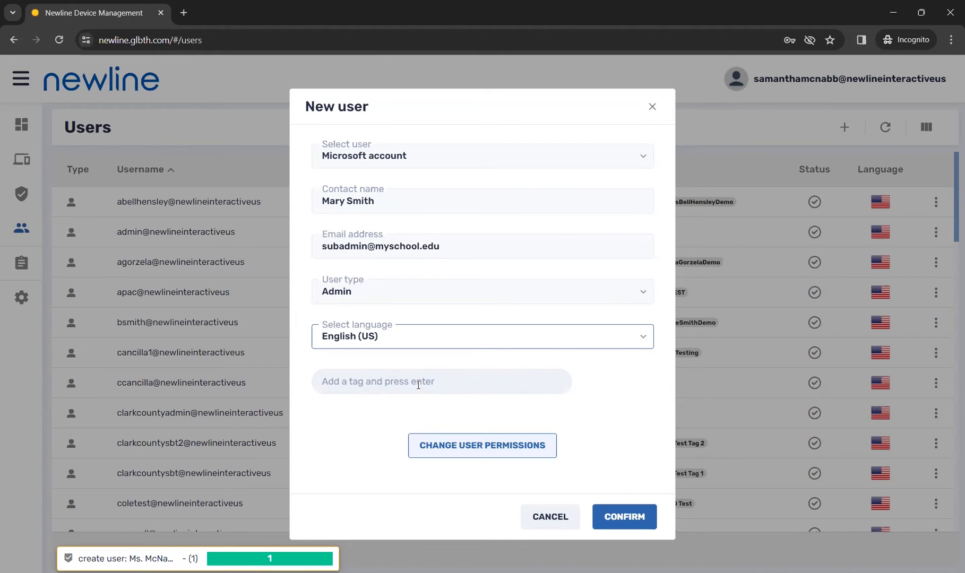
mouse_move(483, 445)
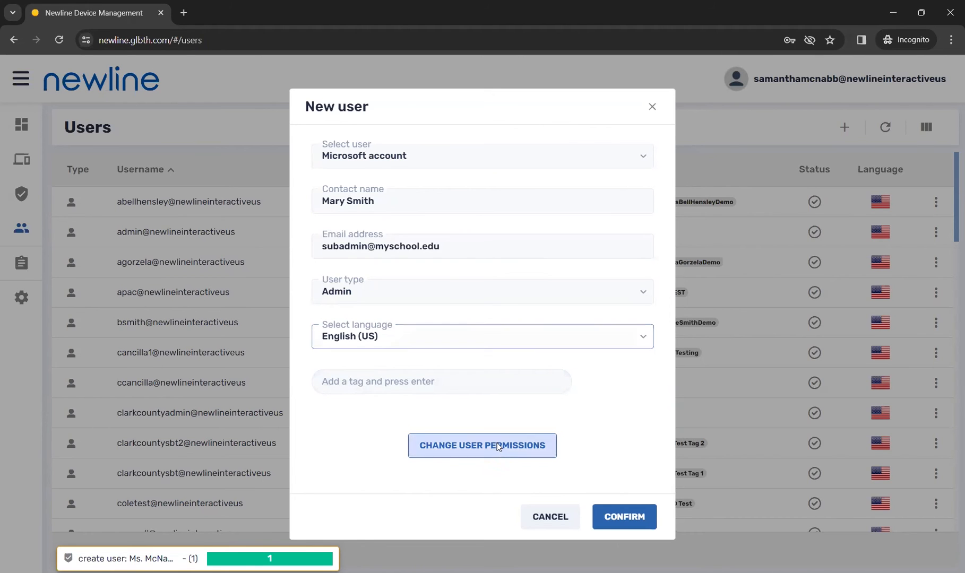
click(482, 445)
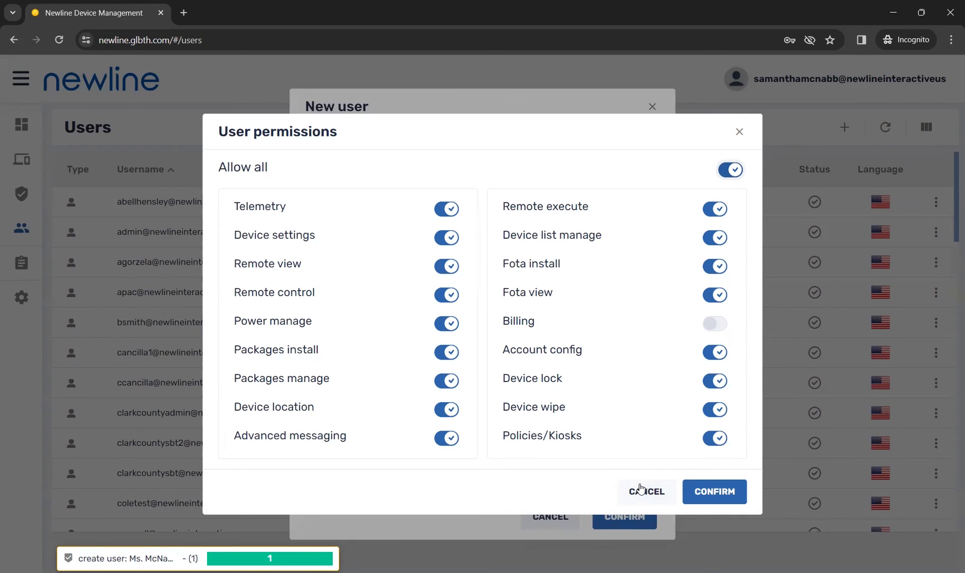
click(714, 491)
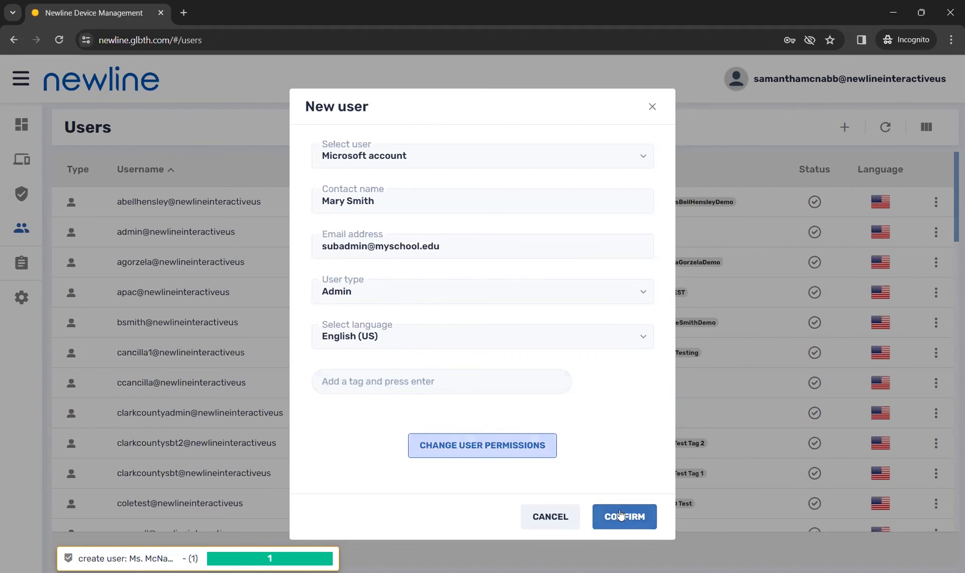
click(623, 517)
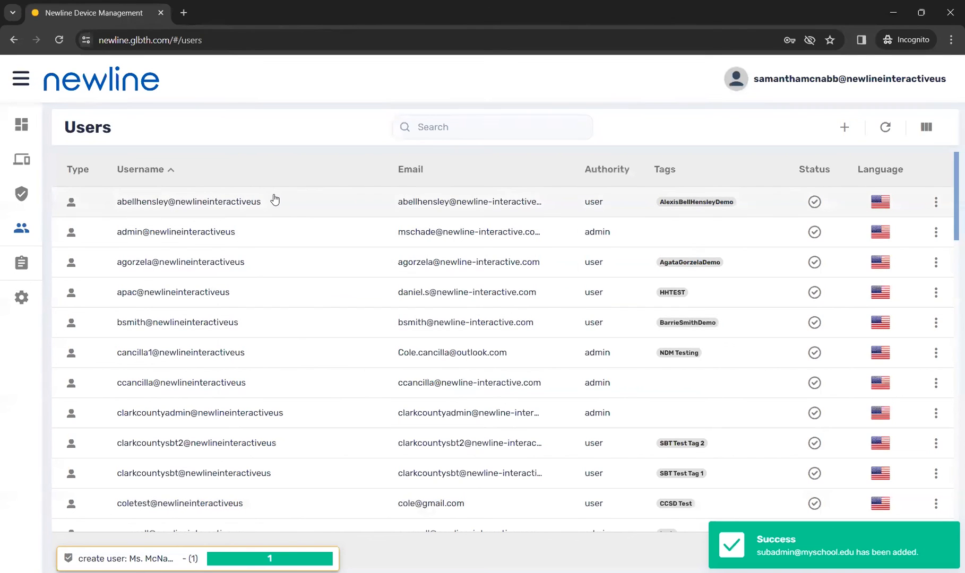